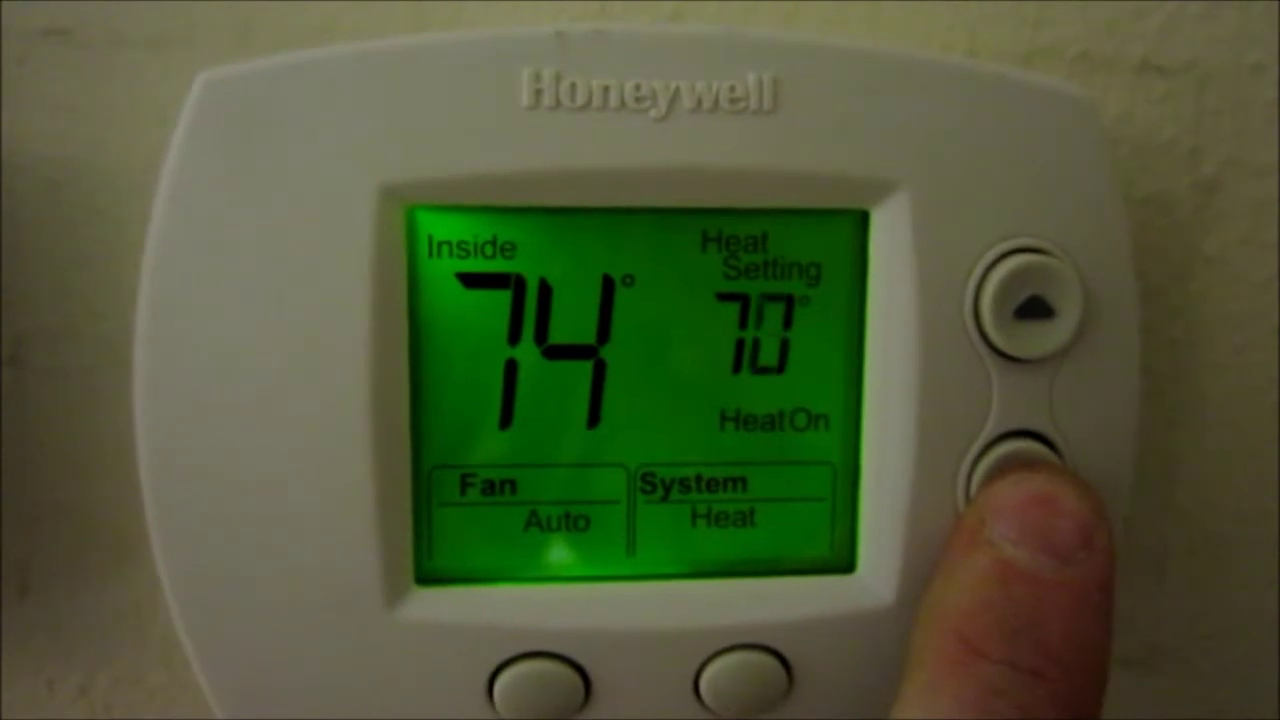
click(1020, 470)
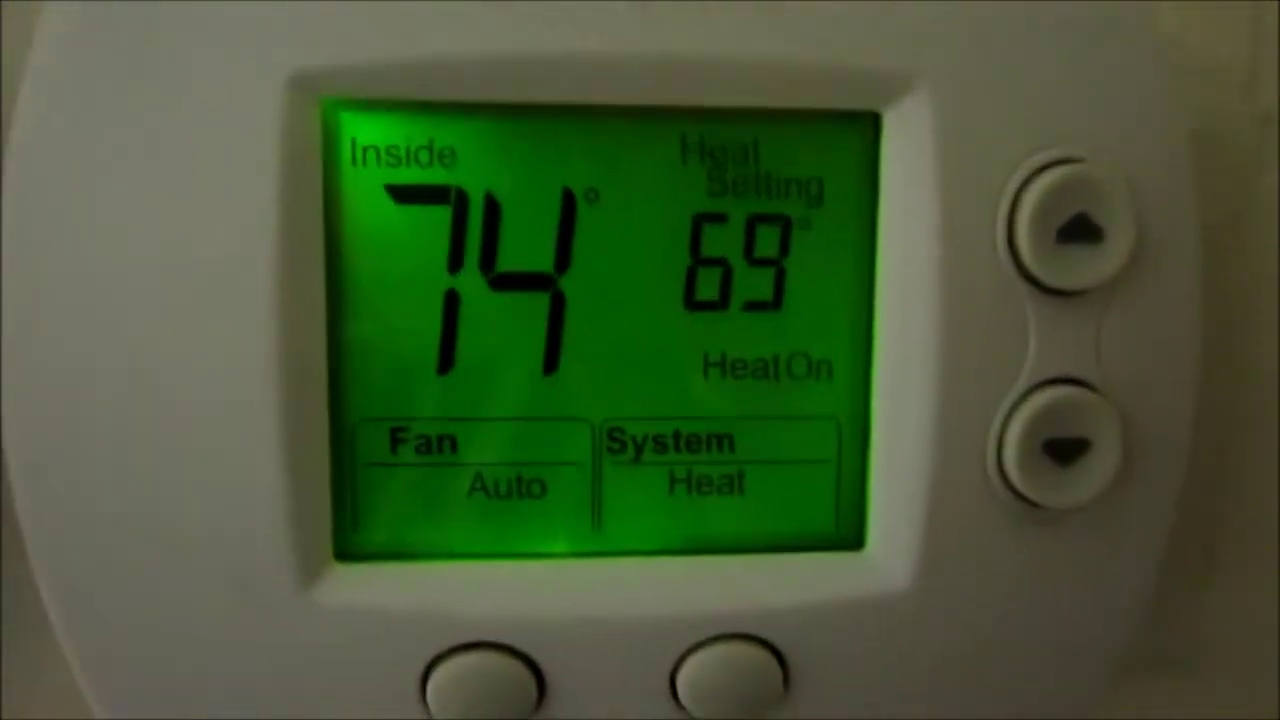